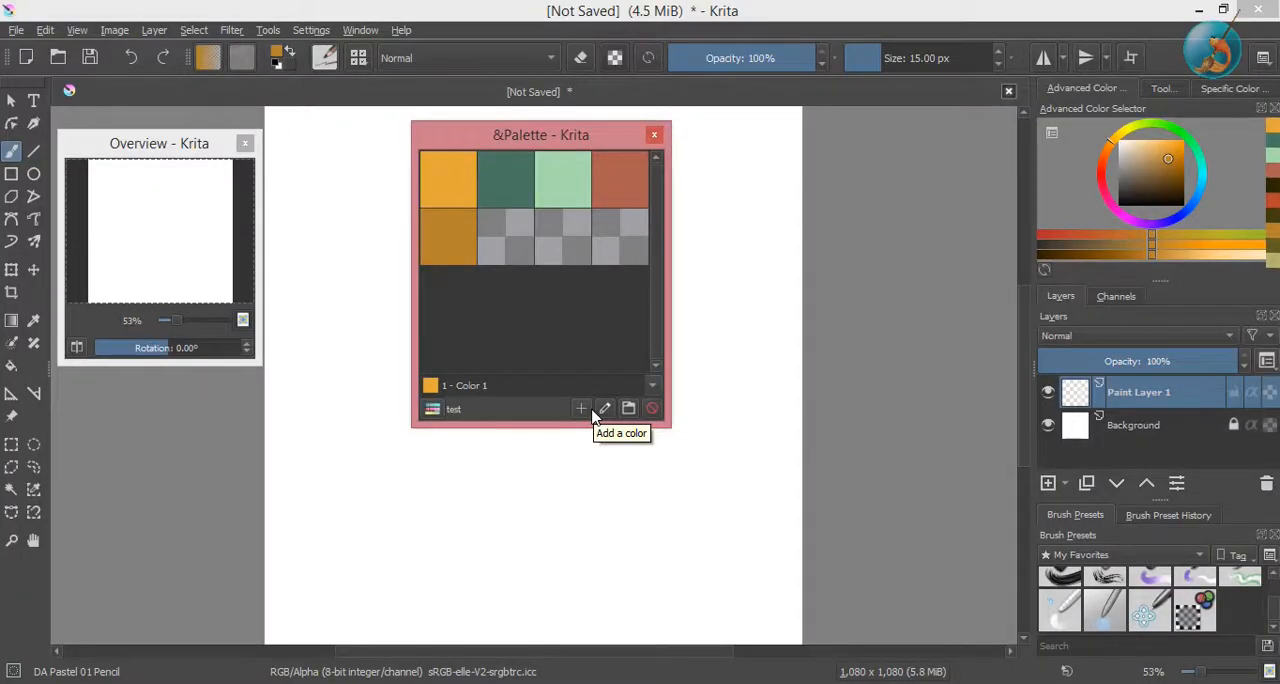
{"action": "mouse_move", "coordinate": [743, 275]}
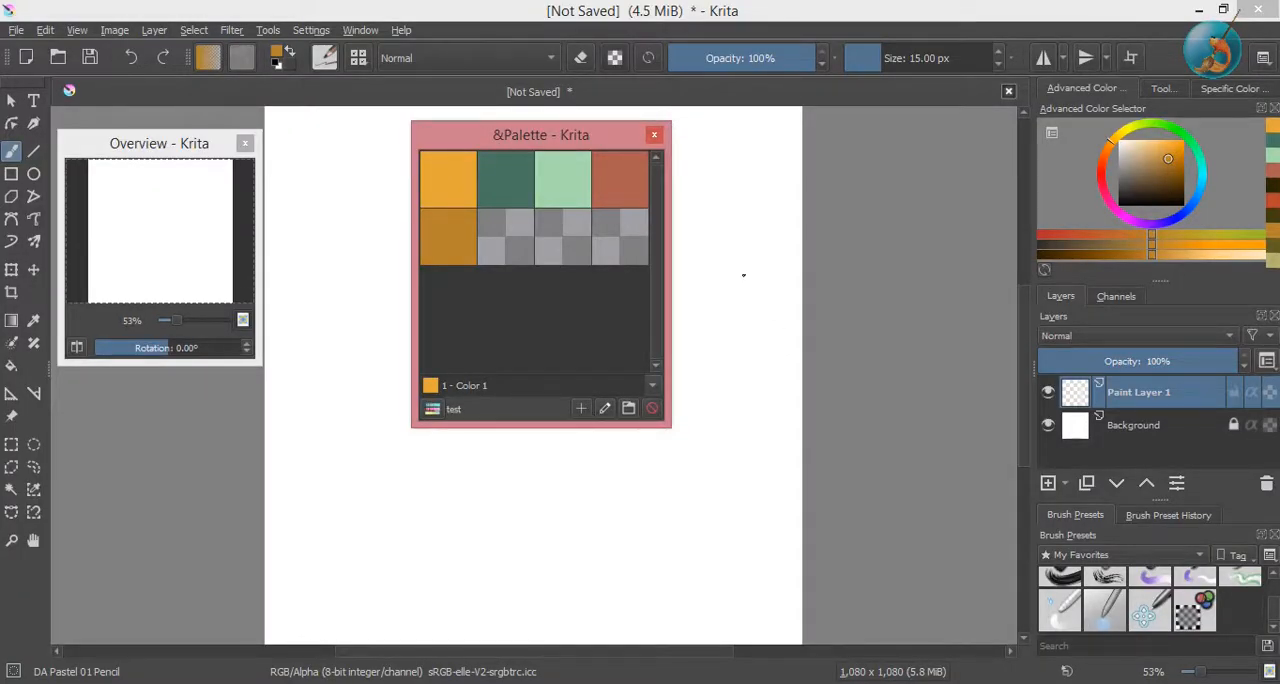
{"action": "mouse_move", "coordinate": [741, 308]}
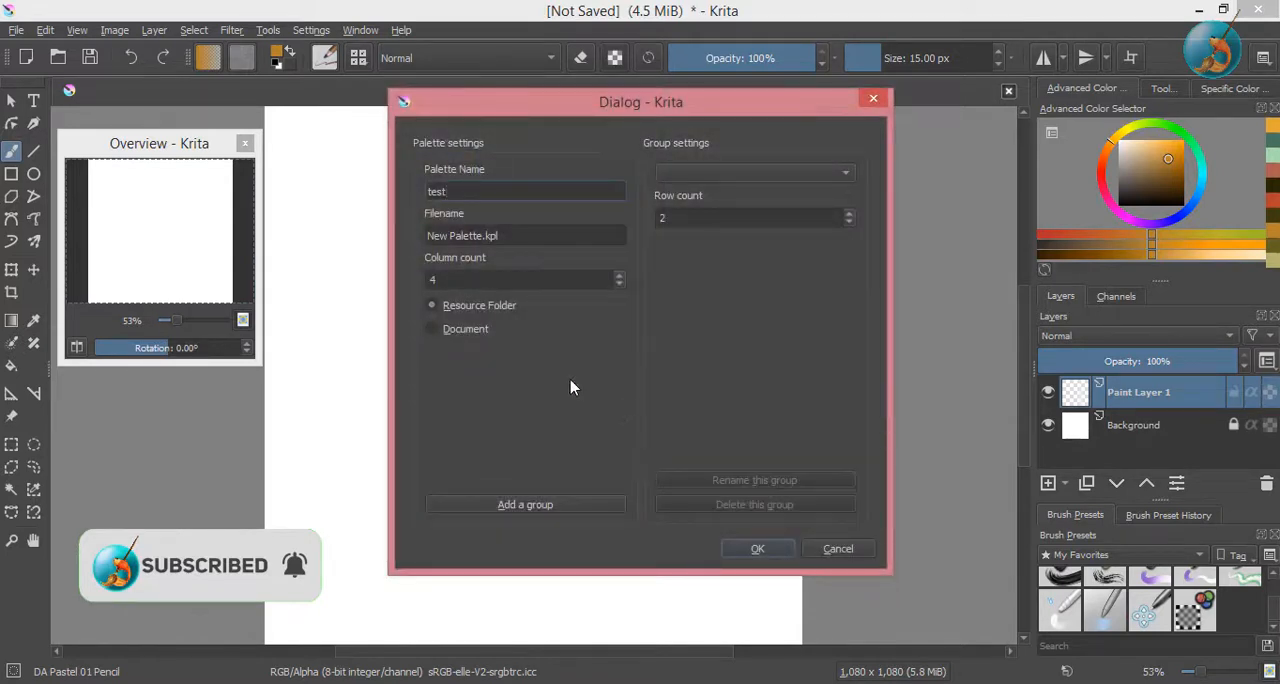
Add a 'Colors' group with 2 rows to the test palette and confirm the palette settings.
{"action": "left_click", "coordinate": [525, 504]}
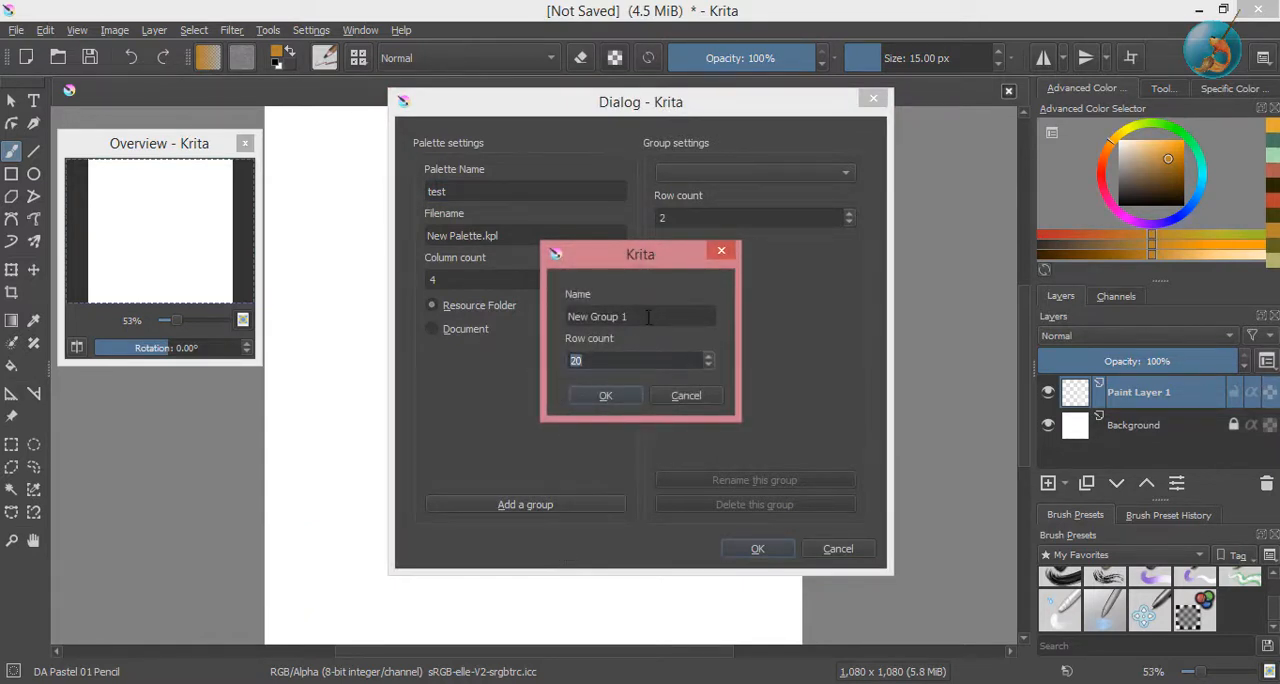
{"action": "type", "text": "Colors"}
{"action": "type", "text": "2"}
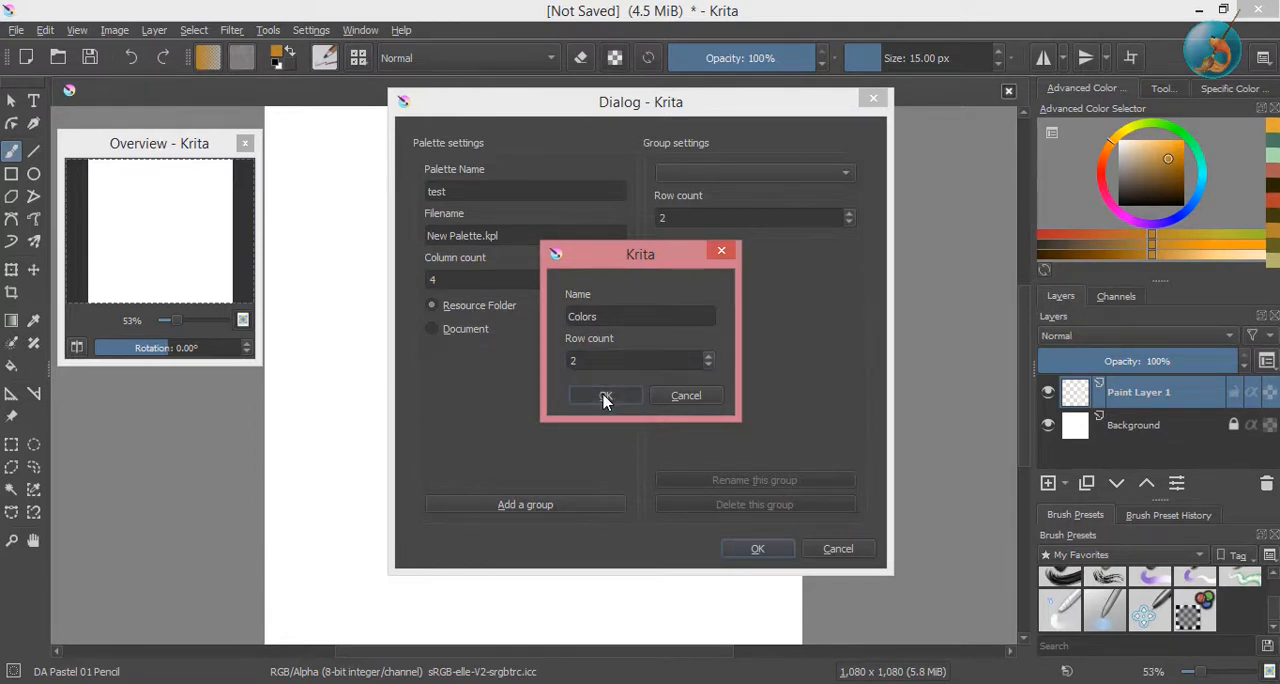
{"action": "left_click", "coordinate": [604, 395]}
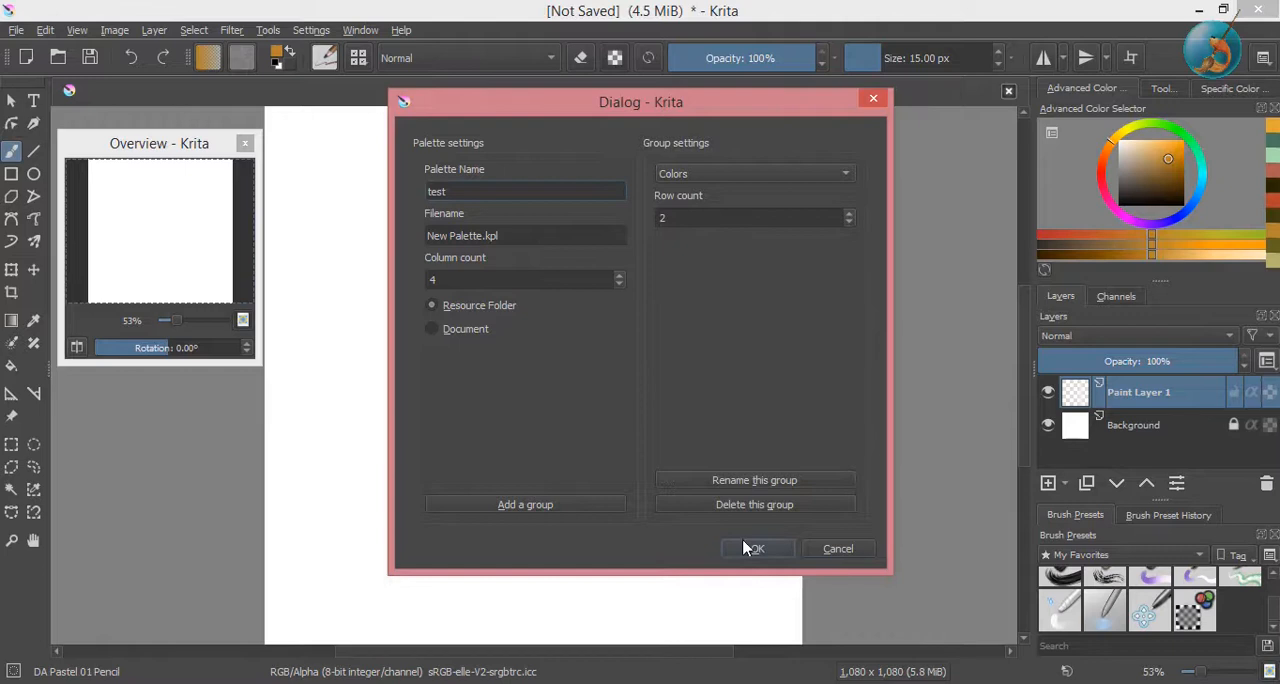
{"action": "left_click", "coordinate": [755, 548]}
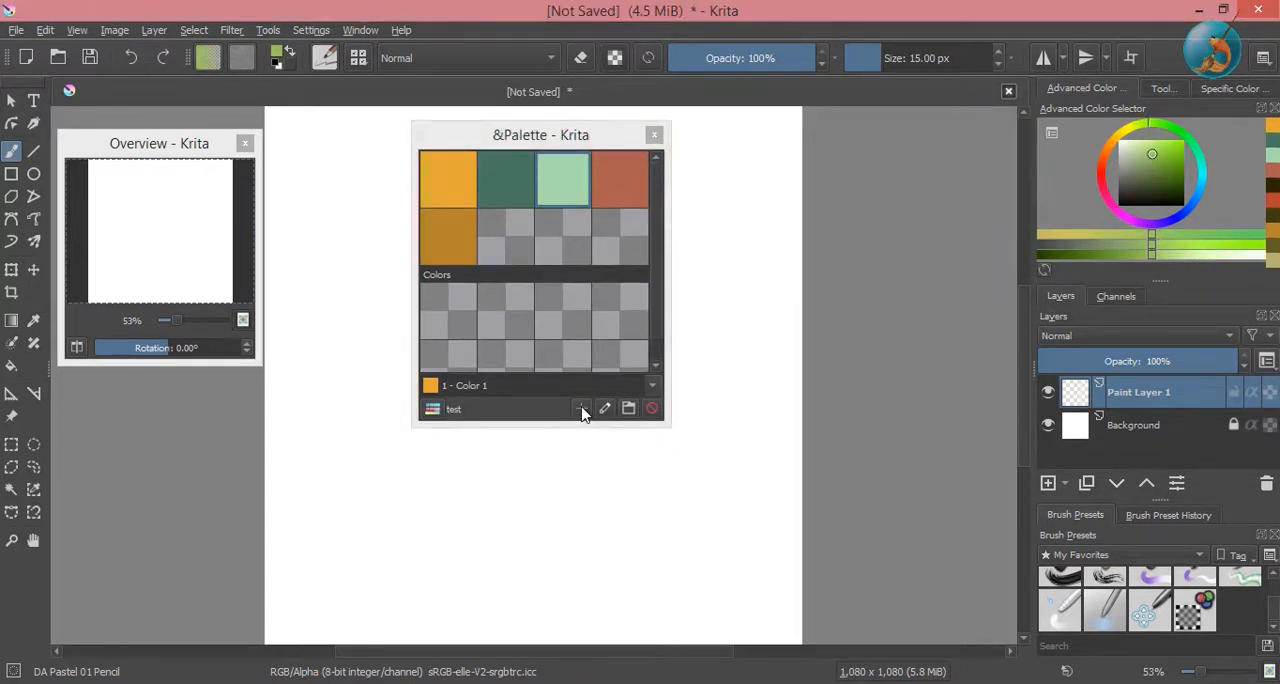
Add a green 'Color 6' swatch to the Colors group and open its properties.
{"action": "left_click", "coordinate": [581, 408]}
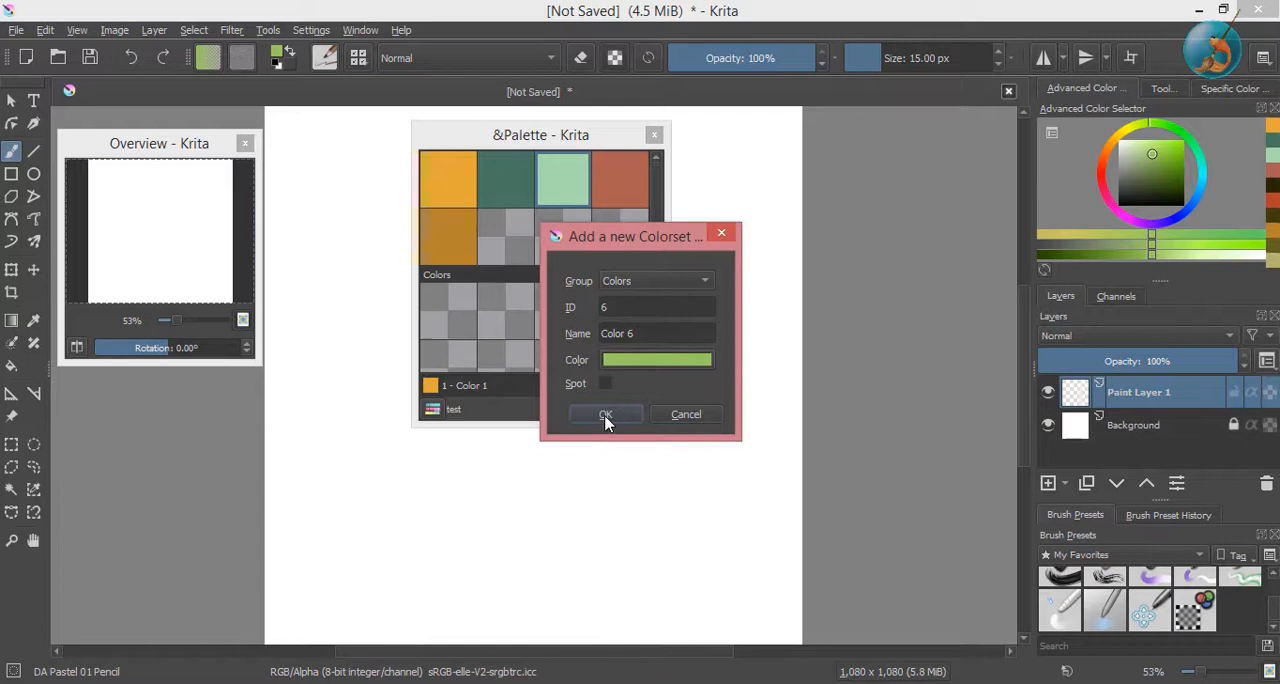
{"action": "left_click", "coordinate": [605, 414]}
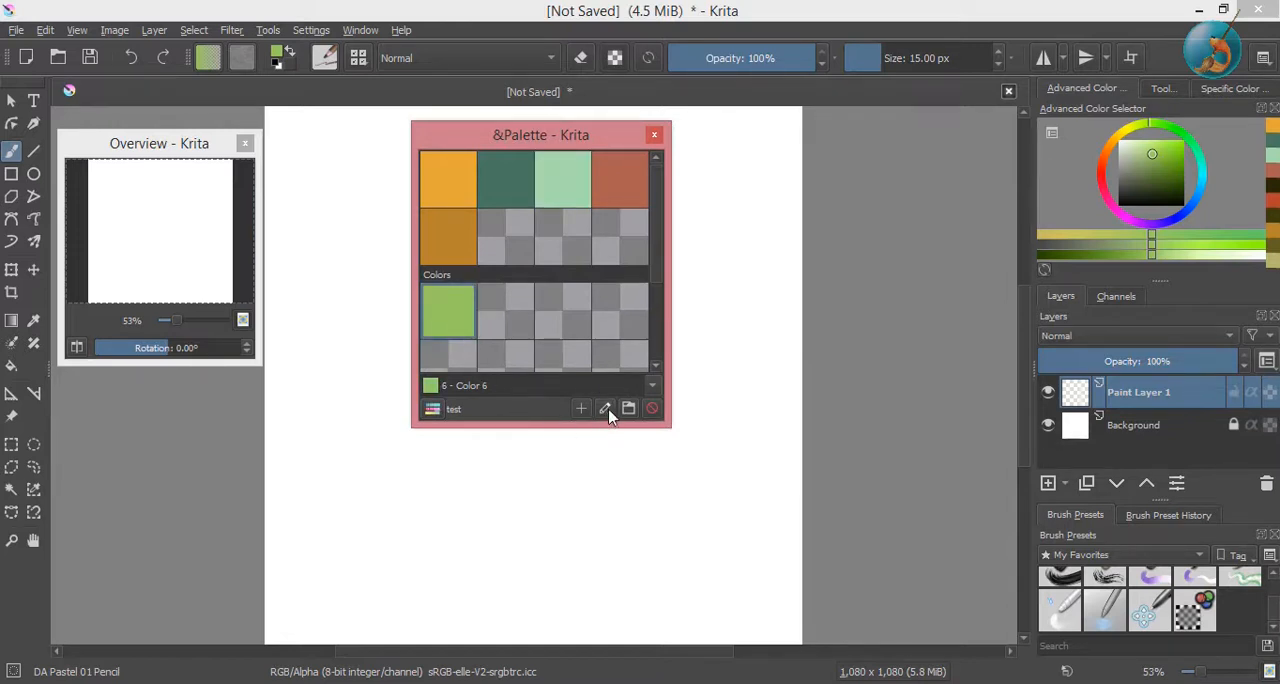
{"action": "left_click", "coordinate": [581, 408]}
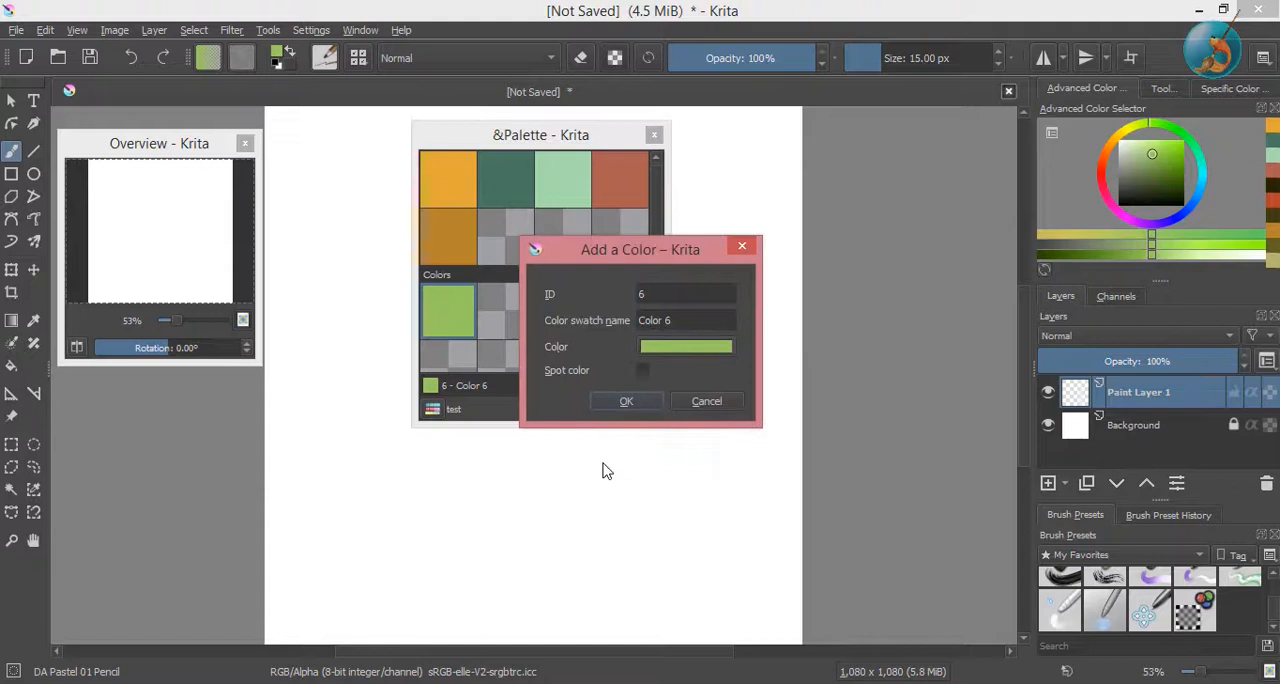
Give the Color 6 swatch the ID 'Green' and a dark green colour.
{"action": "left_click", "coordinate": [685, 293]}
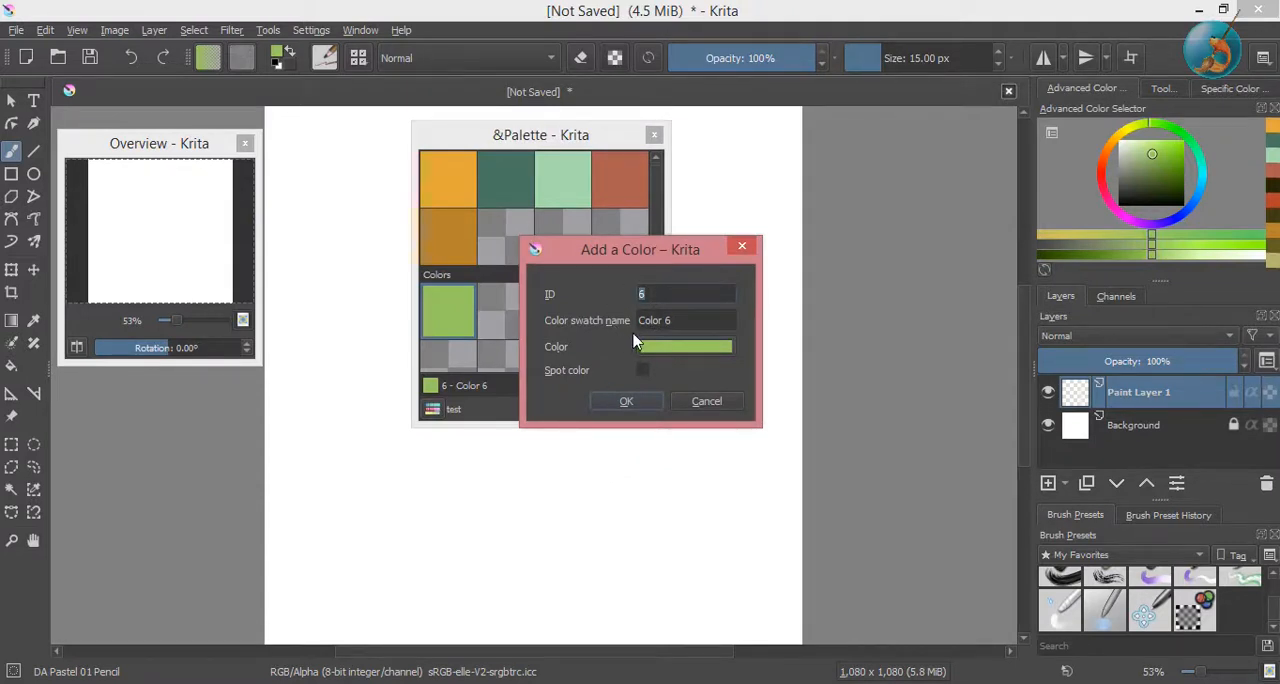
{"action": "type", "text": "G"}
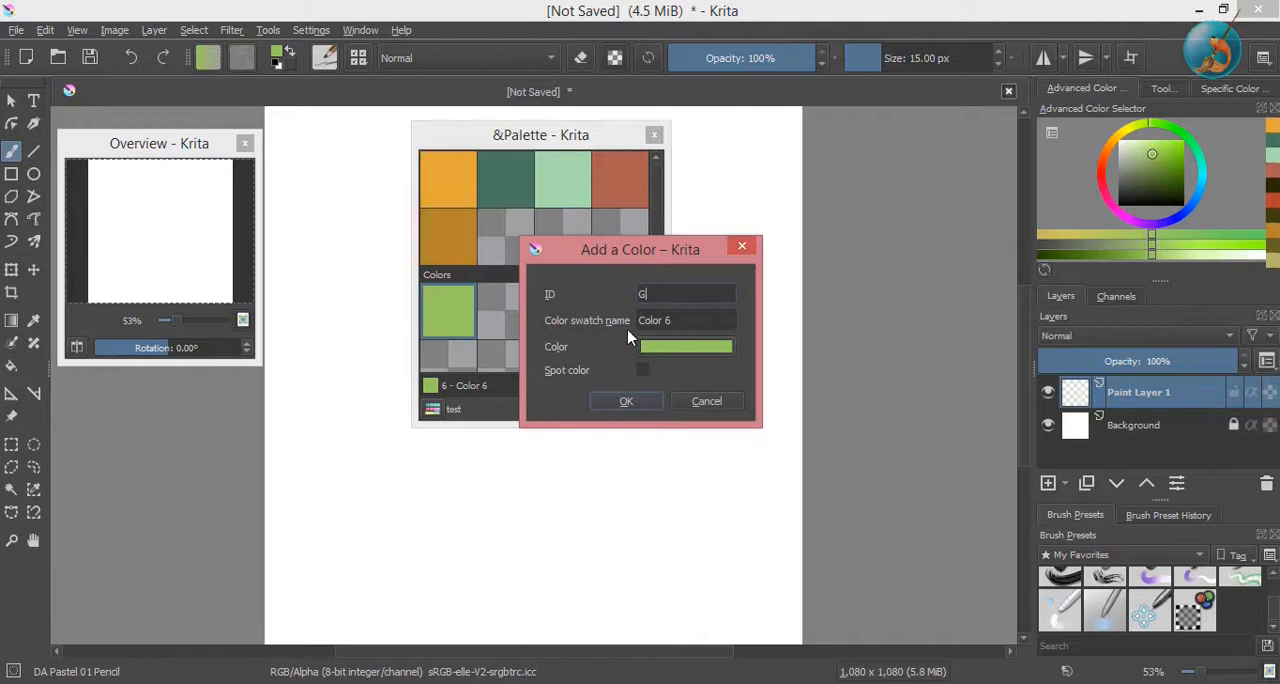
{"action": "type", "text": "reen"}
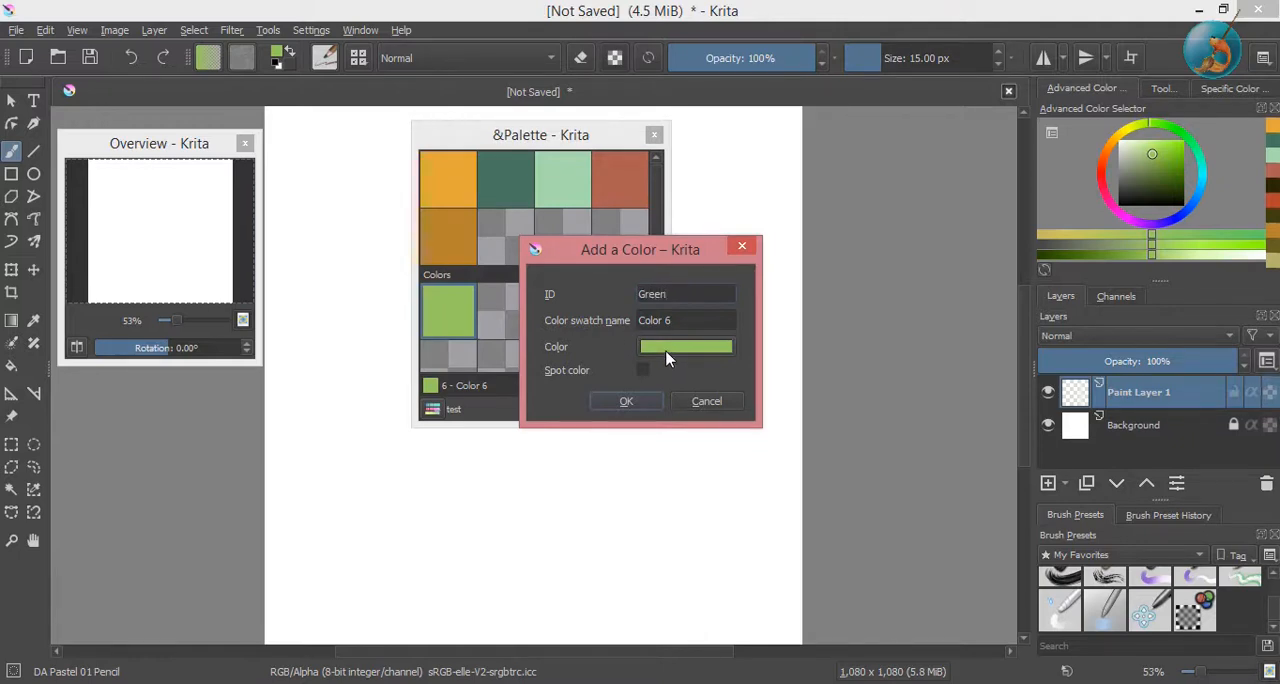
{"action": "left_click", "coordinate": [686, 346]}
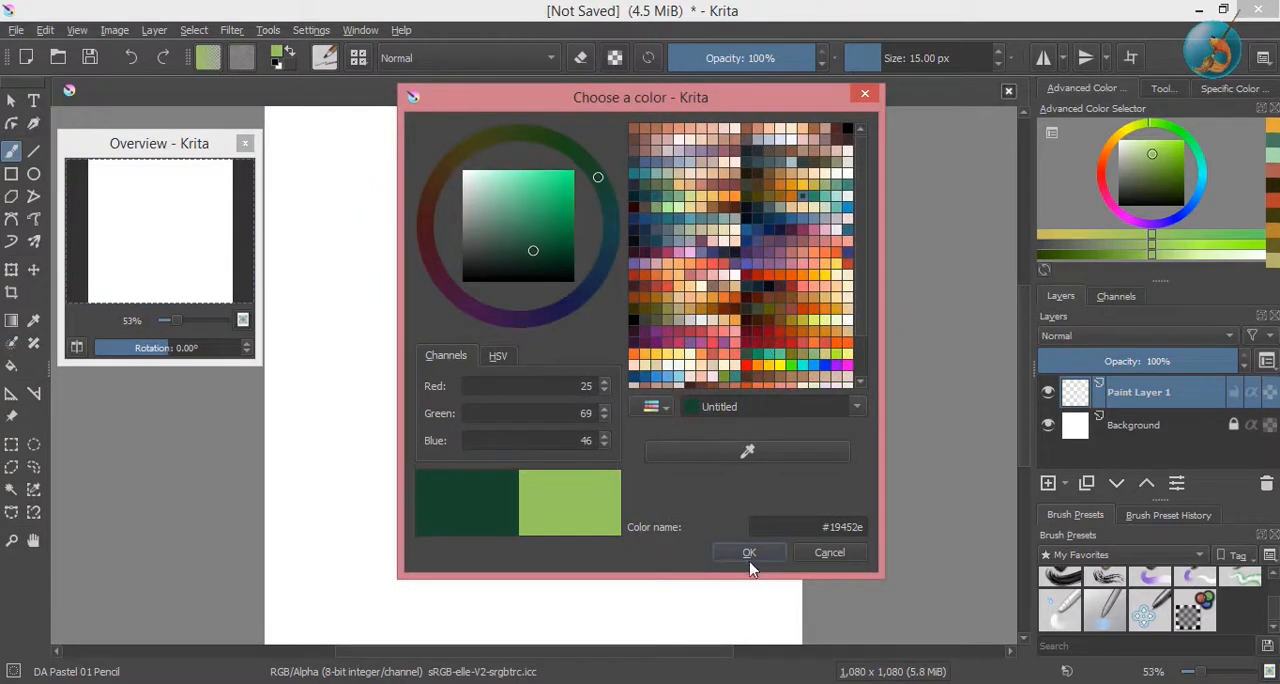
{"action": "left_click", "coordinate": [749, 552]}
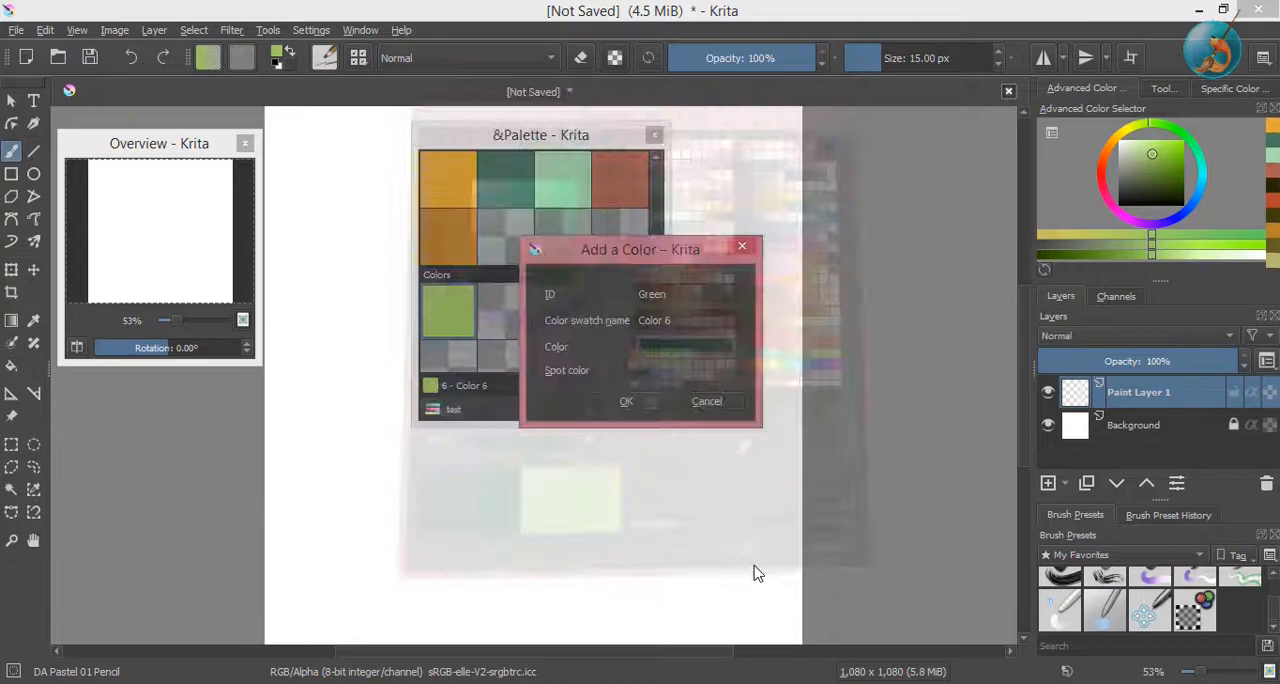
{"action": "left_click", "coordinate": [625, 401]}
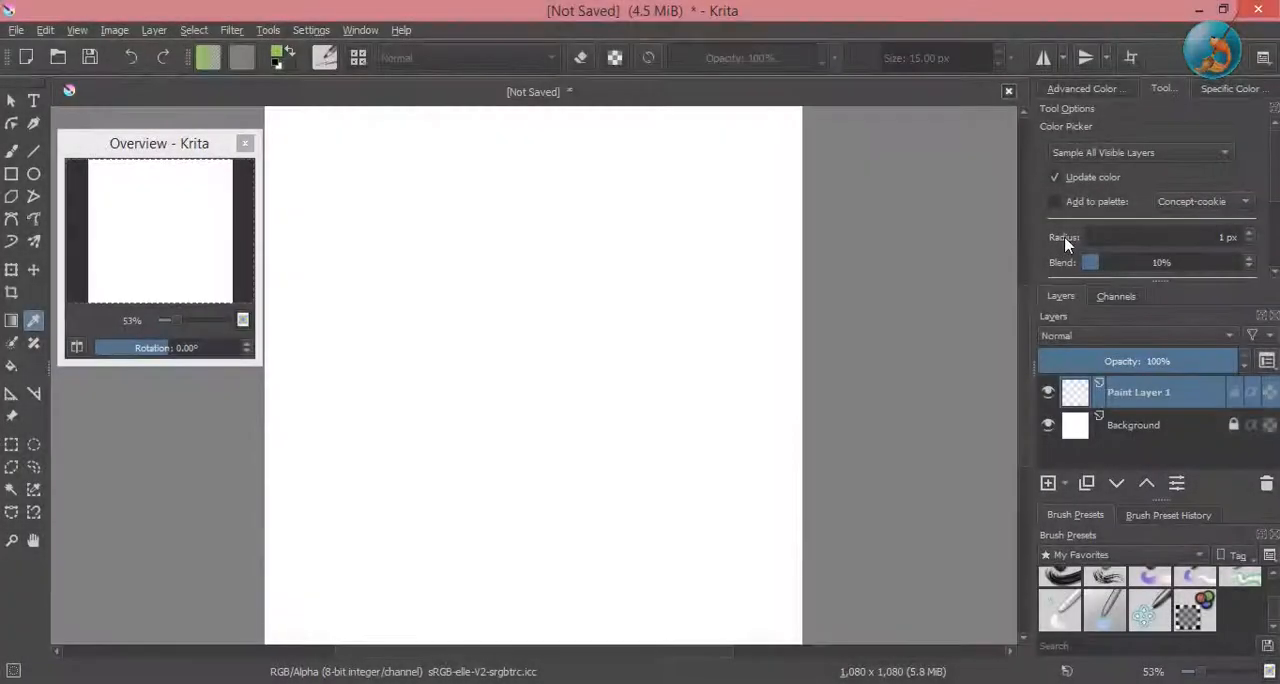
{"action": "mouse_move", "coordinate": [1164, 283]}
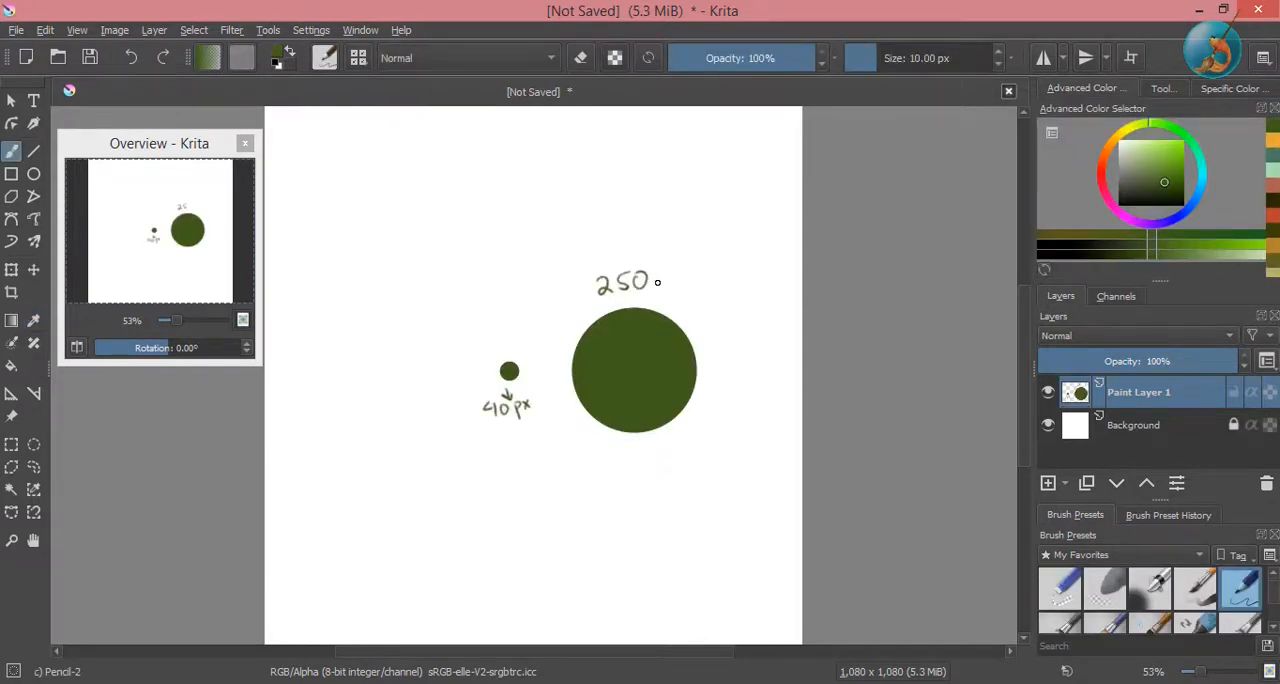
Finish the '250 pixels' label and select the Color Picker tool.
{"action": "left_click", "coordinate": [665, 280]}
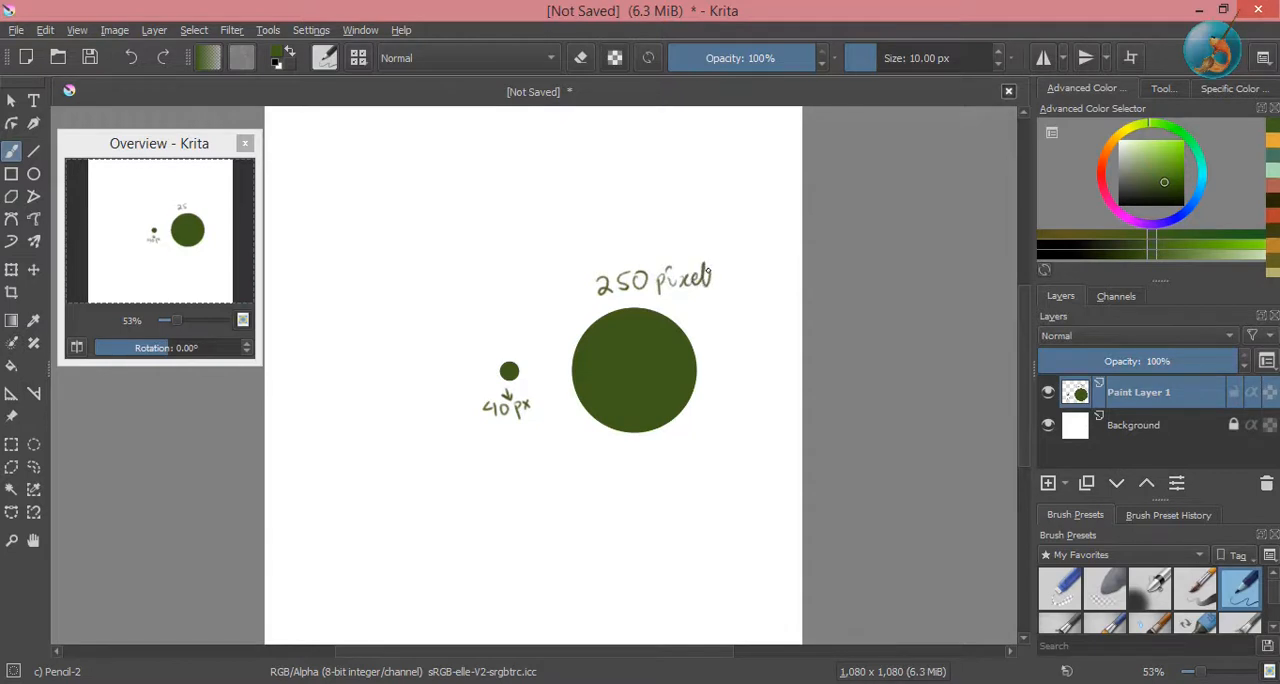
{"action": "mouse_move", "coordinate": [575, 443]}
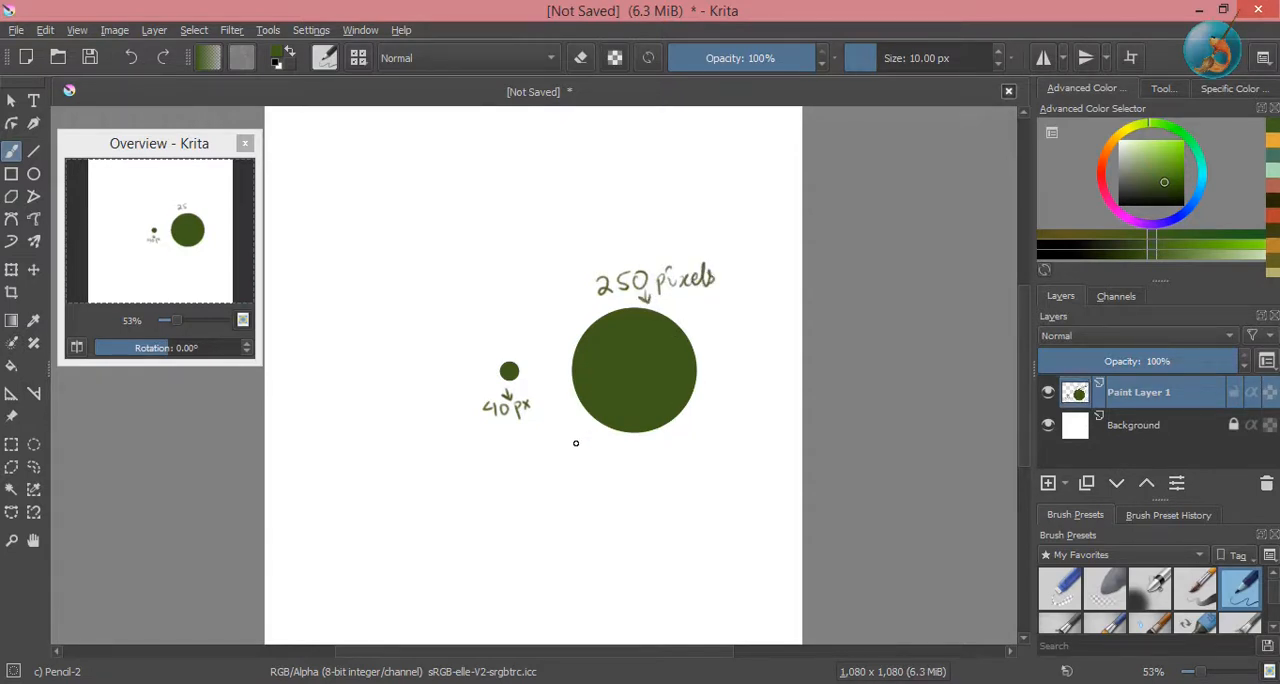
{"action": "left_click", "coordinate": [13, 319]}
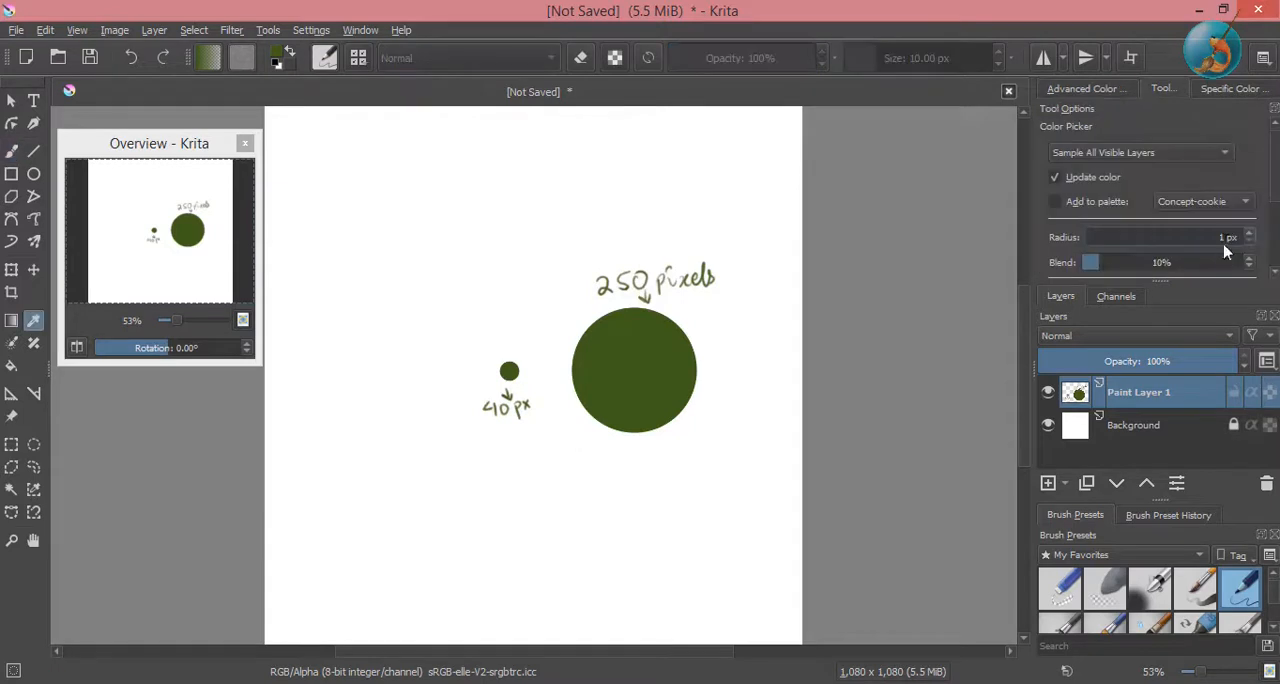
{"action": "mouse_move", "coordinate": [1207, 254]}
{"action": "type", "text": "40"}
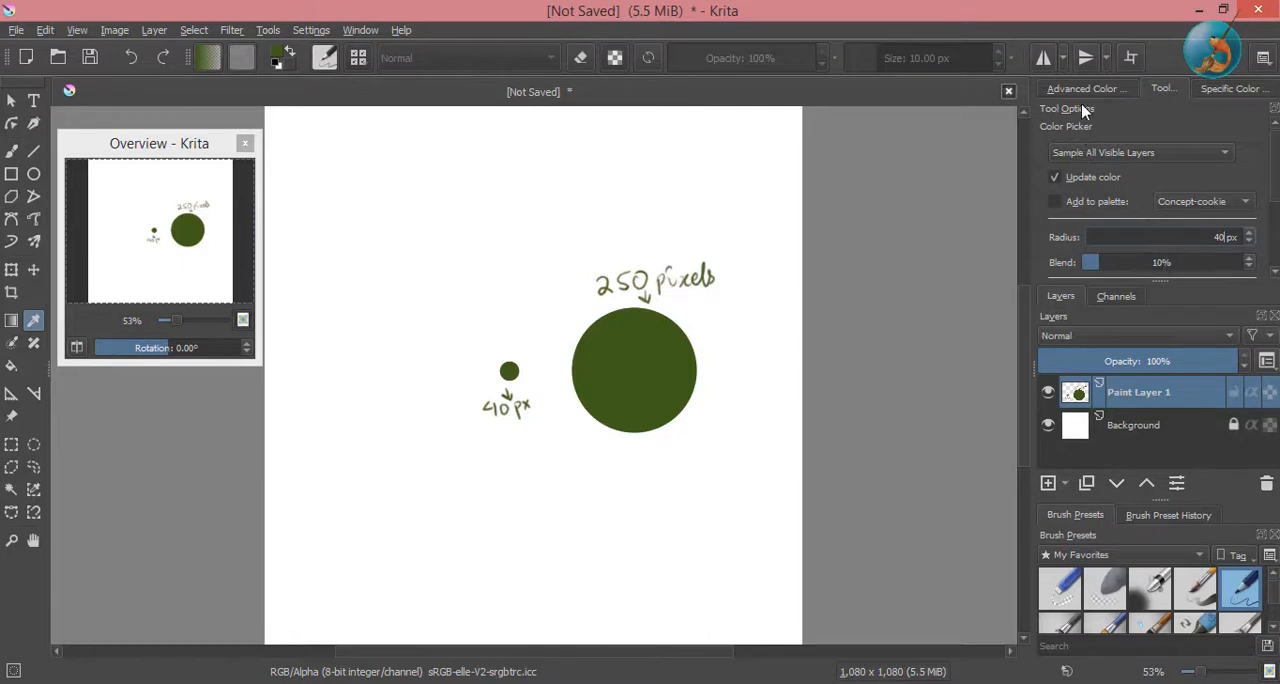
Show the Advanced Color Selector wheel, then return to Tool Options for the 40 px radius.
{"action": "left_click", "coordinate": [1086, 88]}
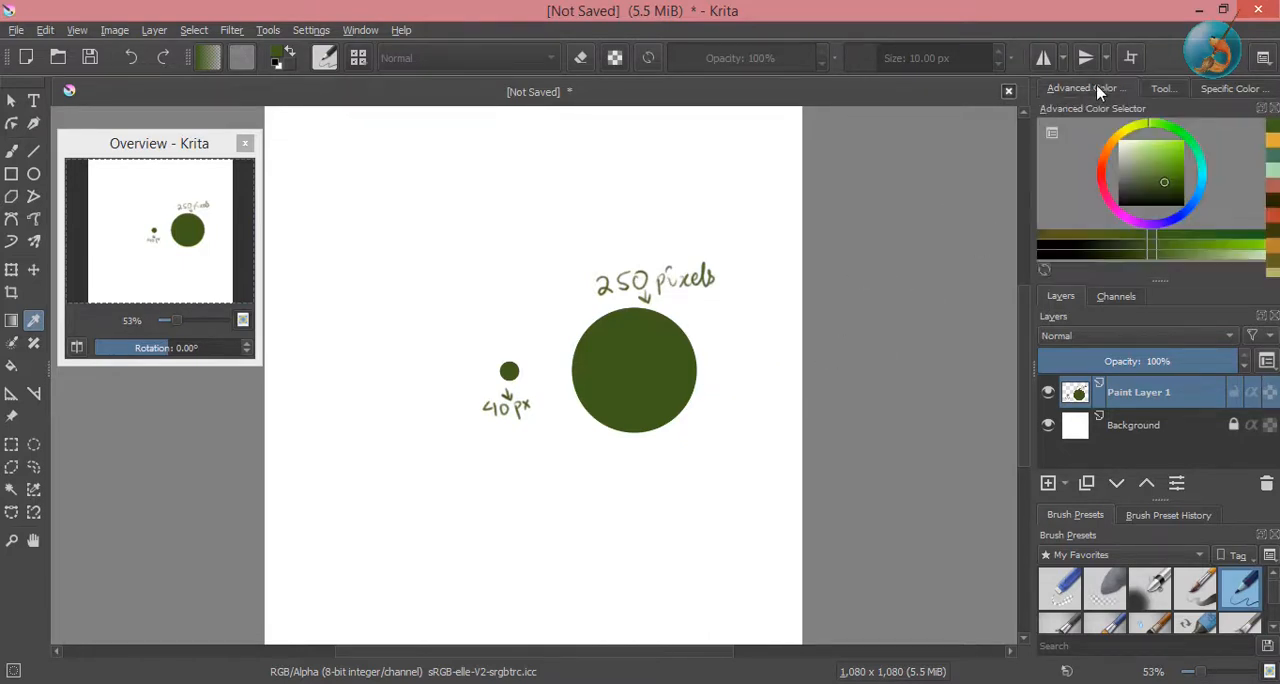
{"action": "mouse_move", "coordinate": [620, 415]}
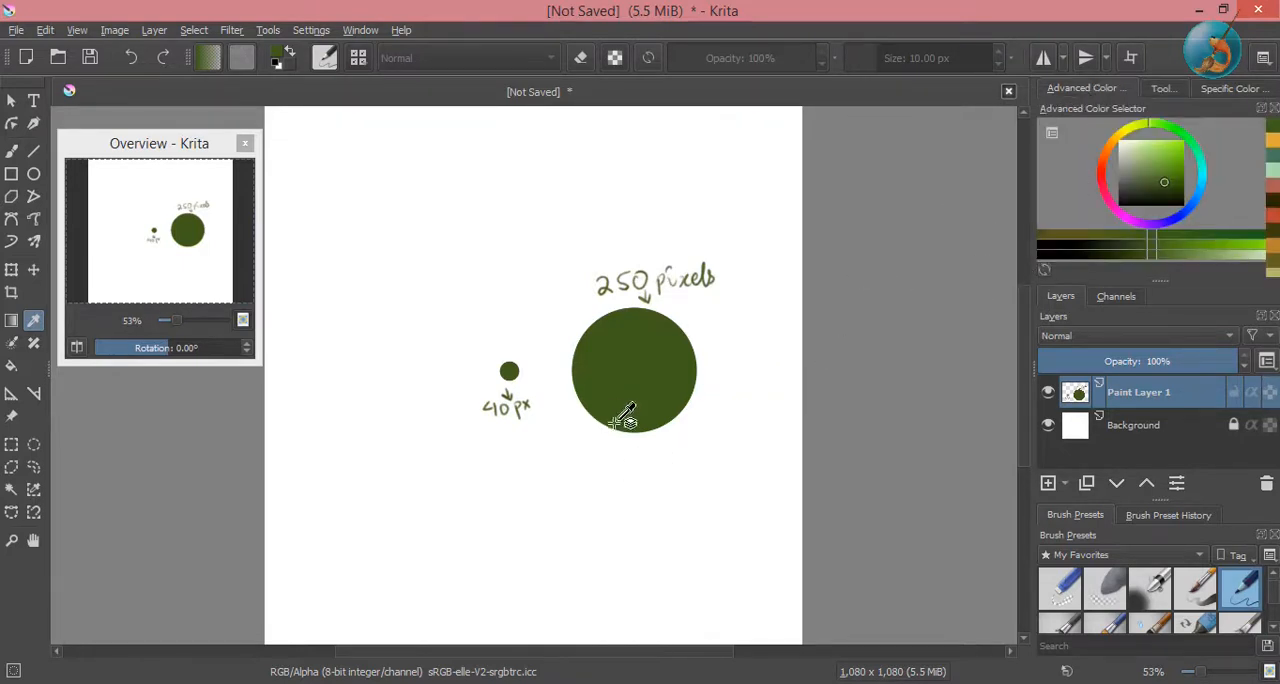
{"action": "mouse_move", "coordinate": [578, 458]}
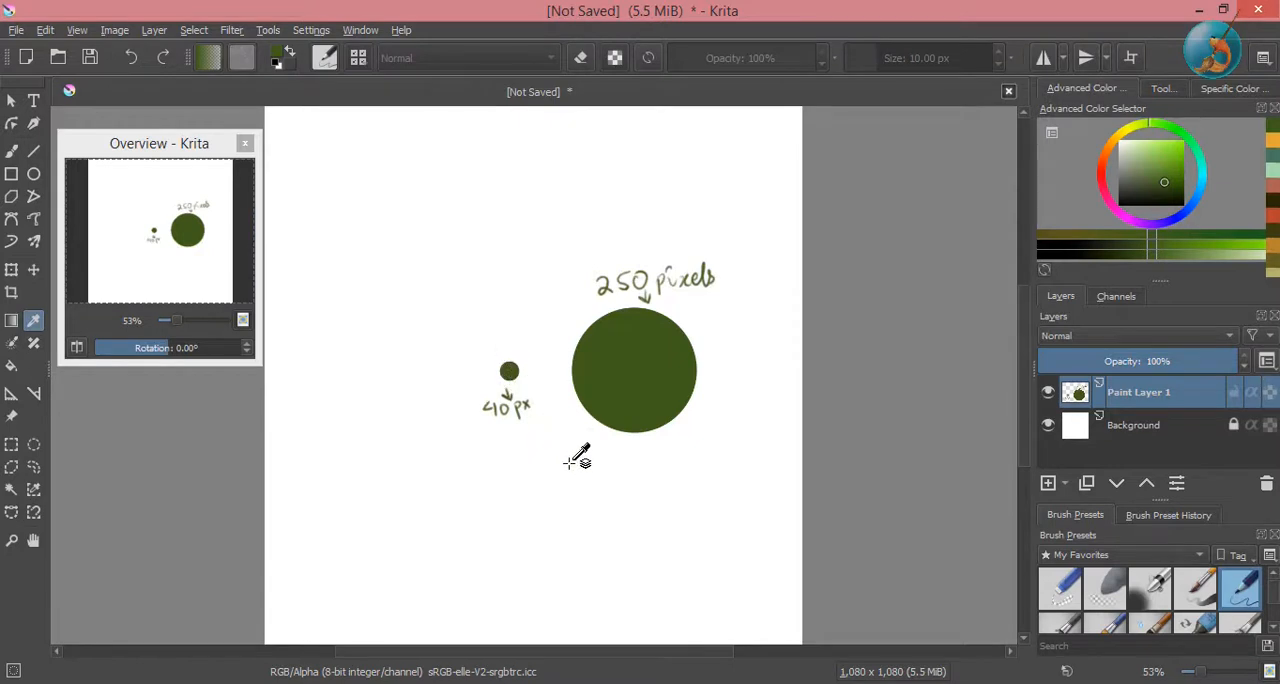
{"action": "mouse_move", "coordinate": [575, 457]}
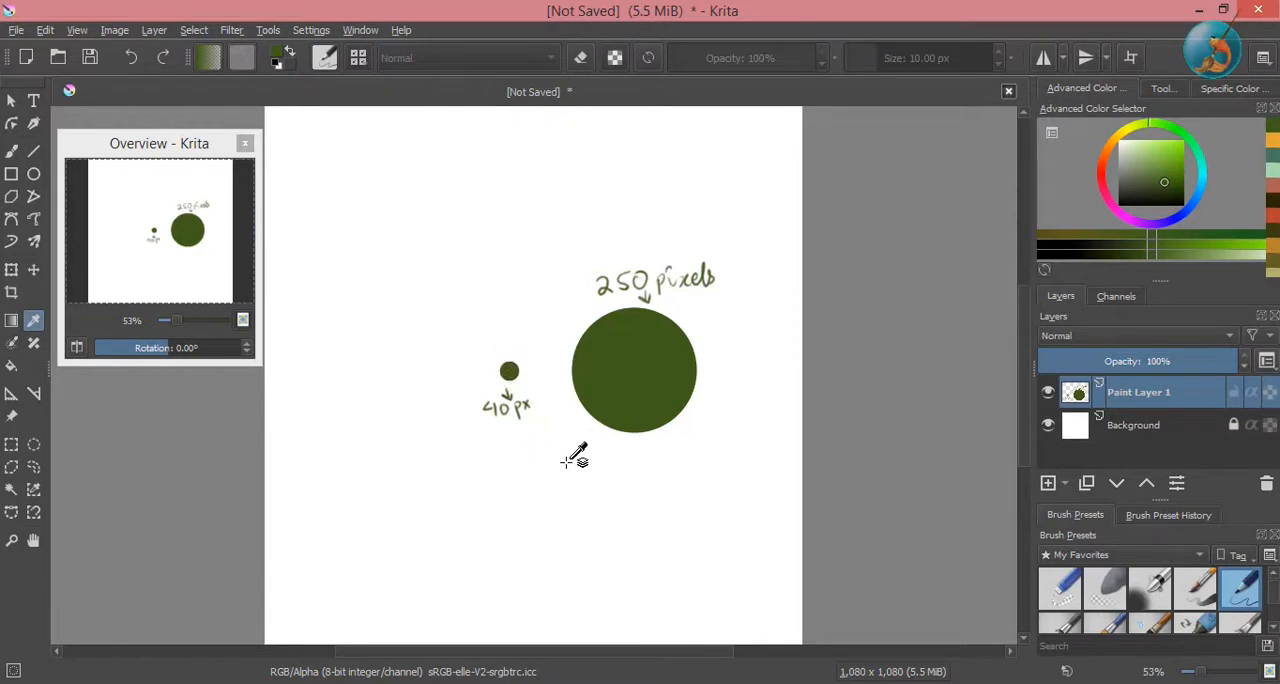
{"action": "mouse_move", "coordinate": [570, 463]}
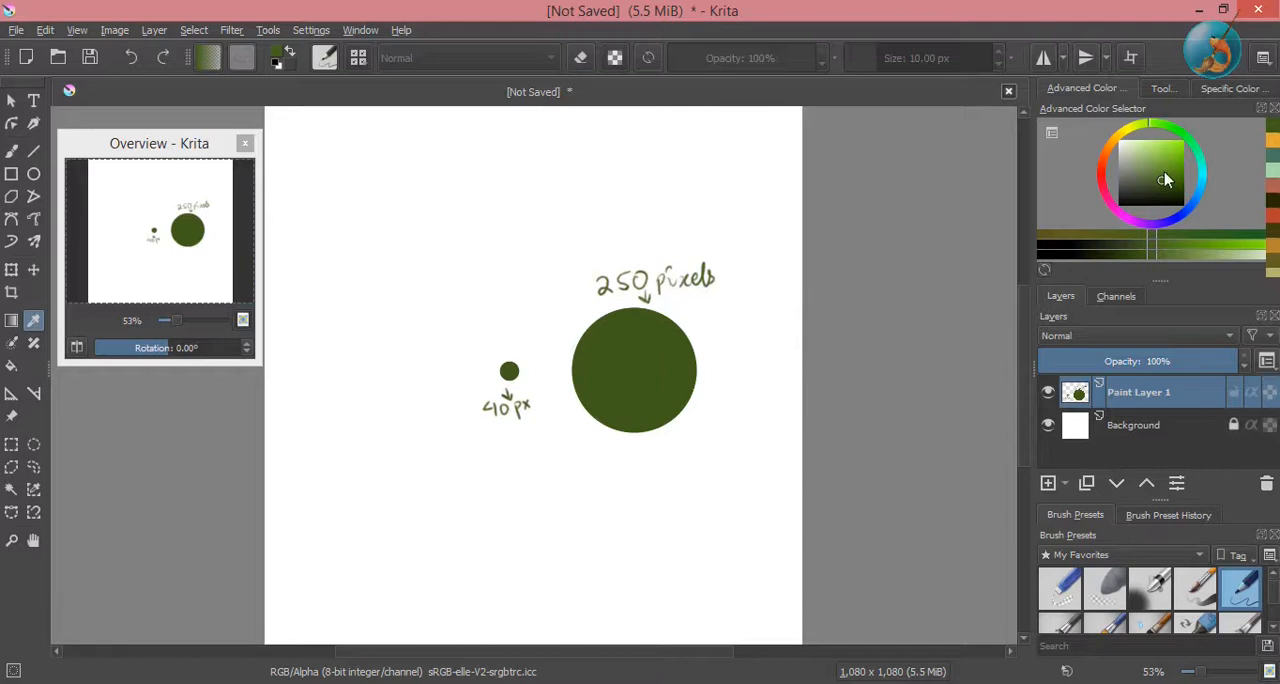
{"action": "left_click", "coordinate": [1162, 88]}
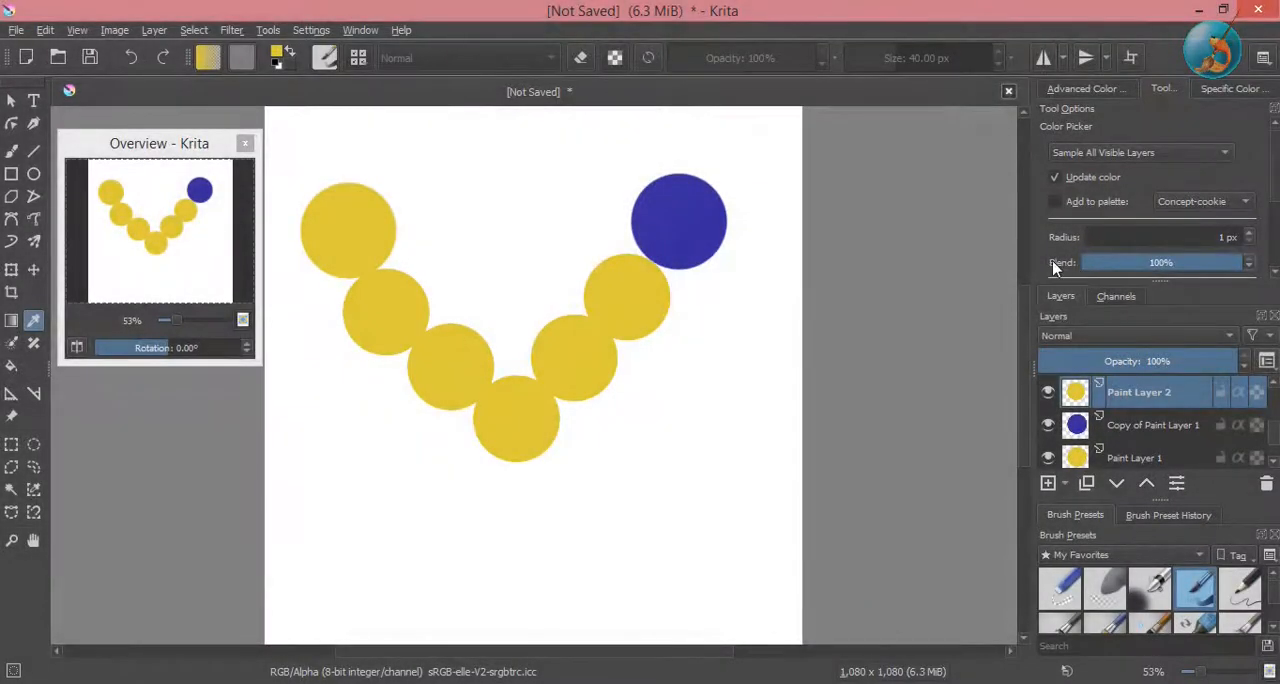
{"action": "mouse_move", "coordinate": [1005, 318]}
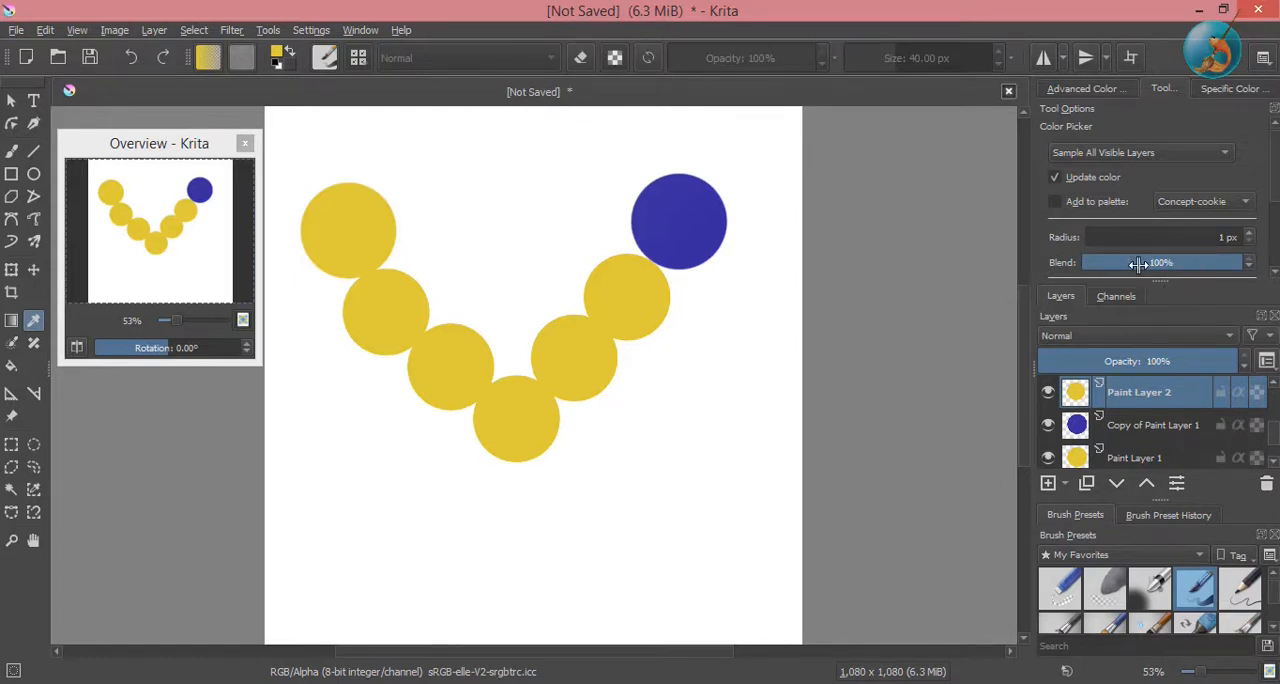
{"action": "mouse_move", "coordinate": [1100, 323]}
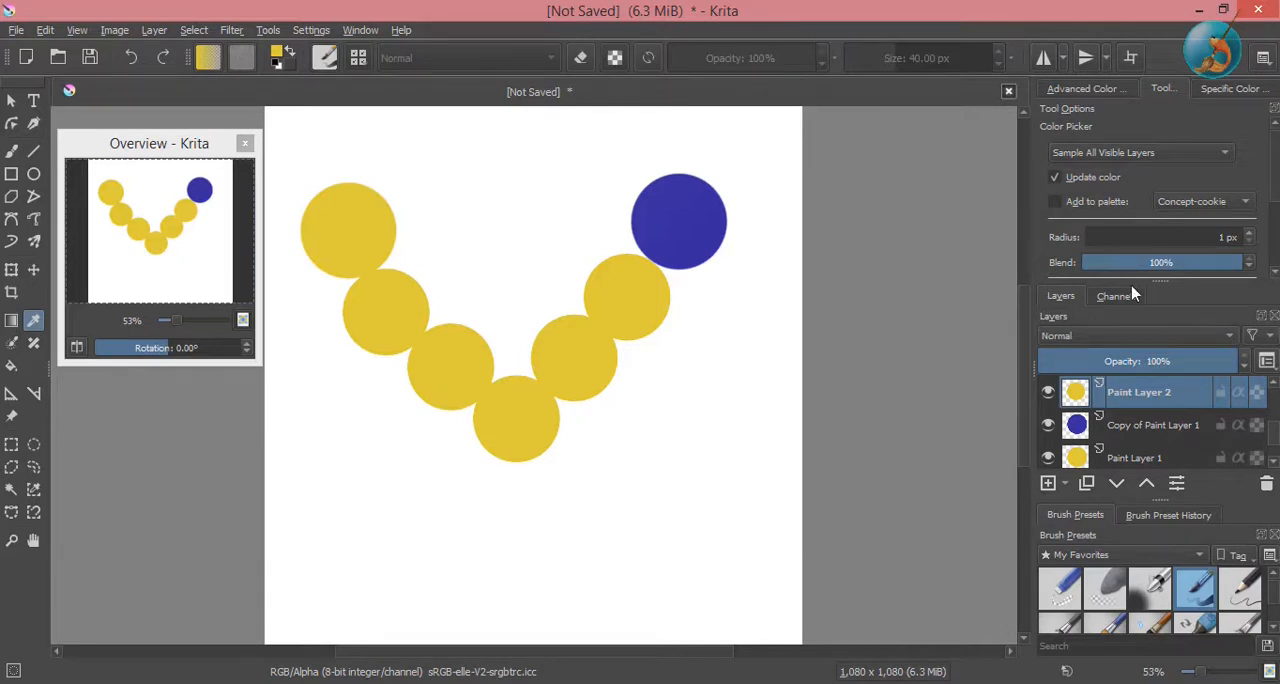
Lower the Color Picker blend to 20% while sampling blue over yellow on the colour wheel.
{"action": "left_click", "coordinate": [1084, 88]}
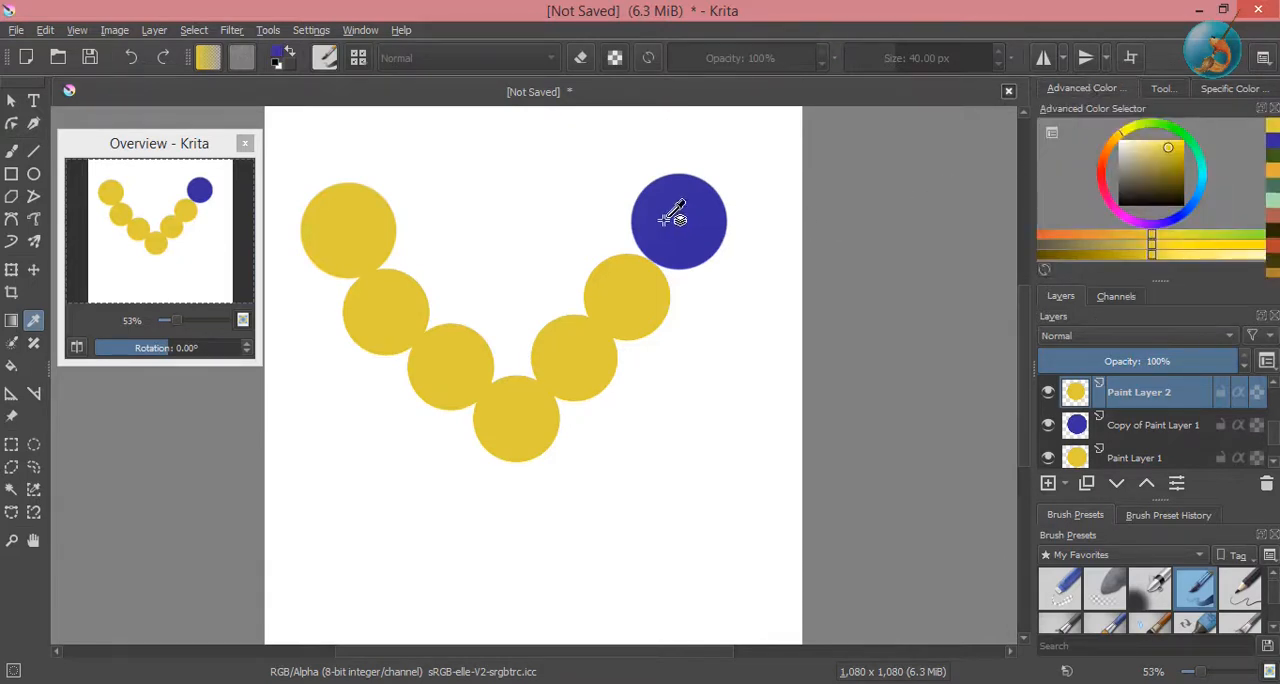
{"action": "mouse_move", "coordinate": [650, 265]}
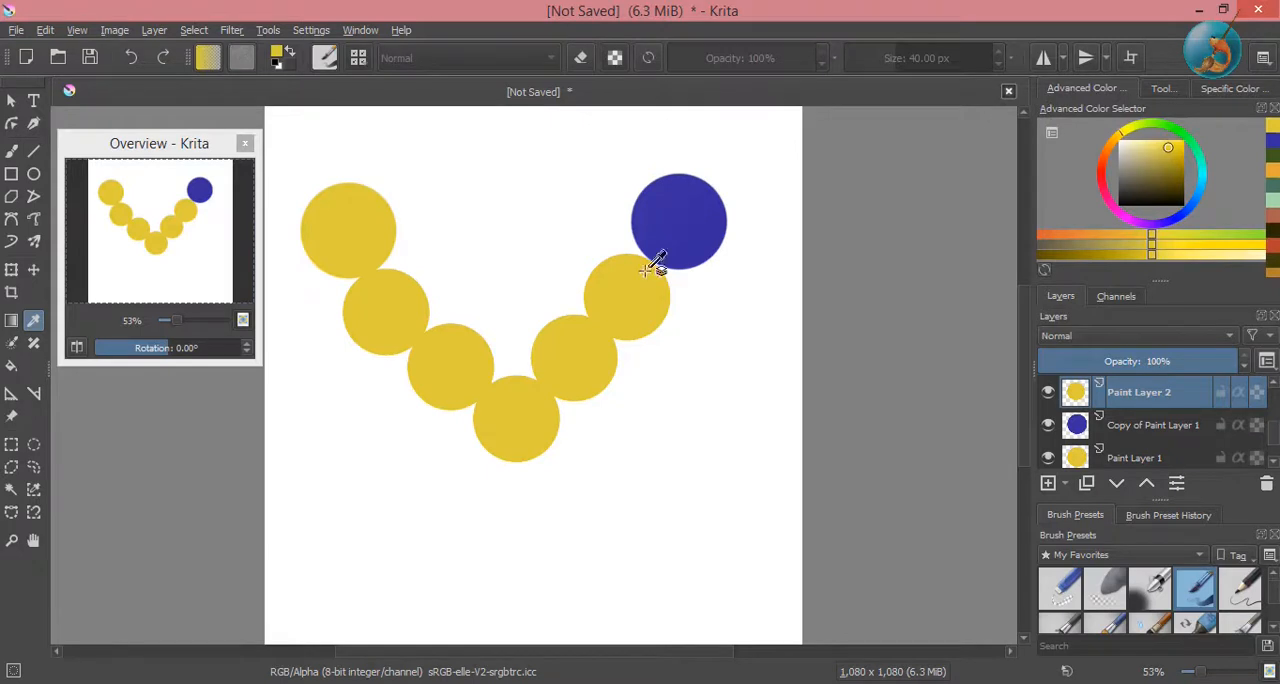
{"action": "left_click", "coordinate": [1162, 88]}
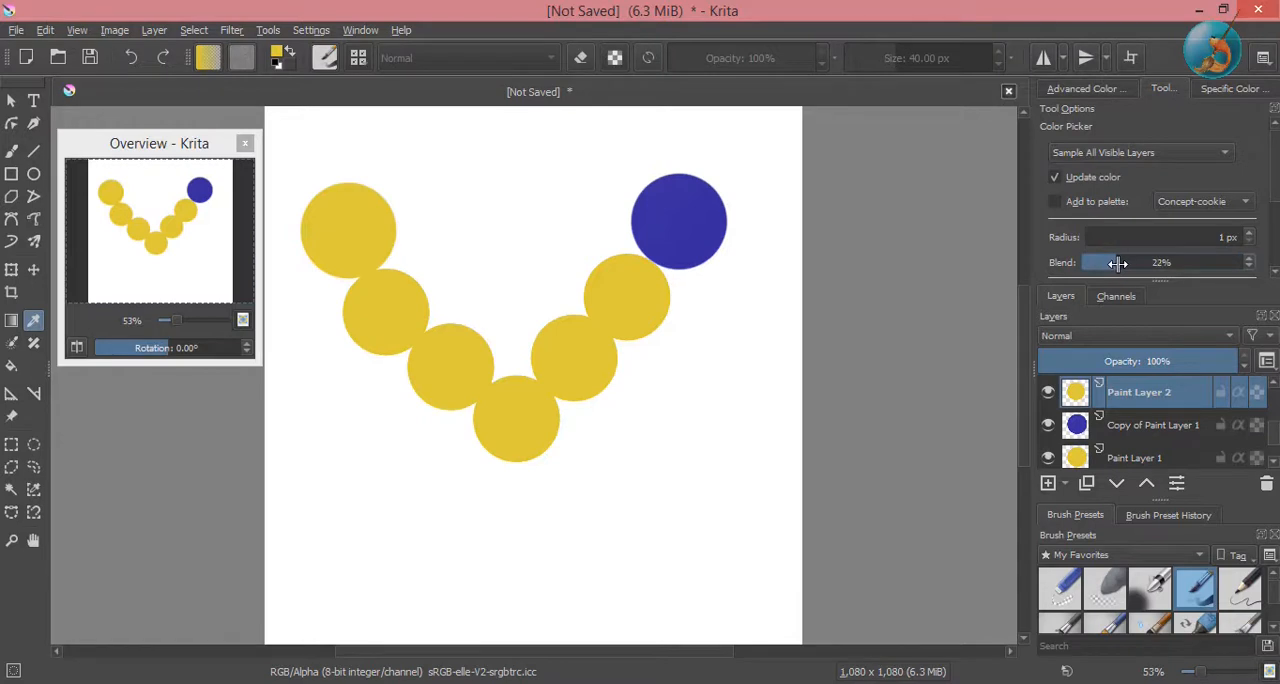
{"action": "left_click_drag", "start_coordinate": [1118, 262], "coordinate": [1098, 262]}
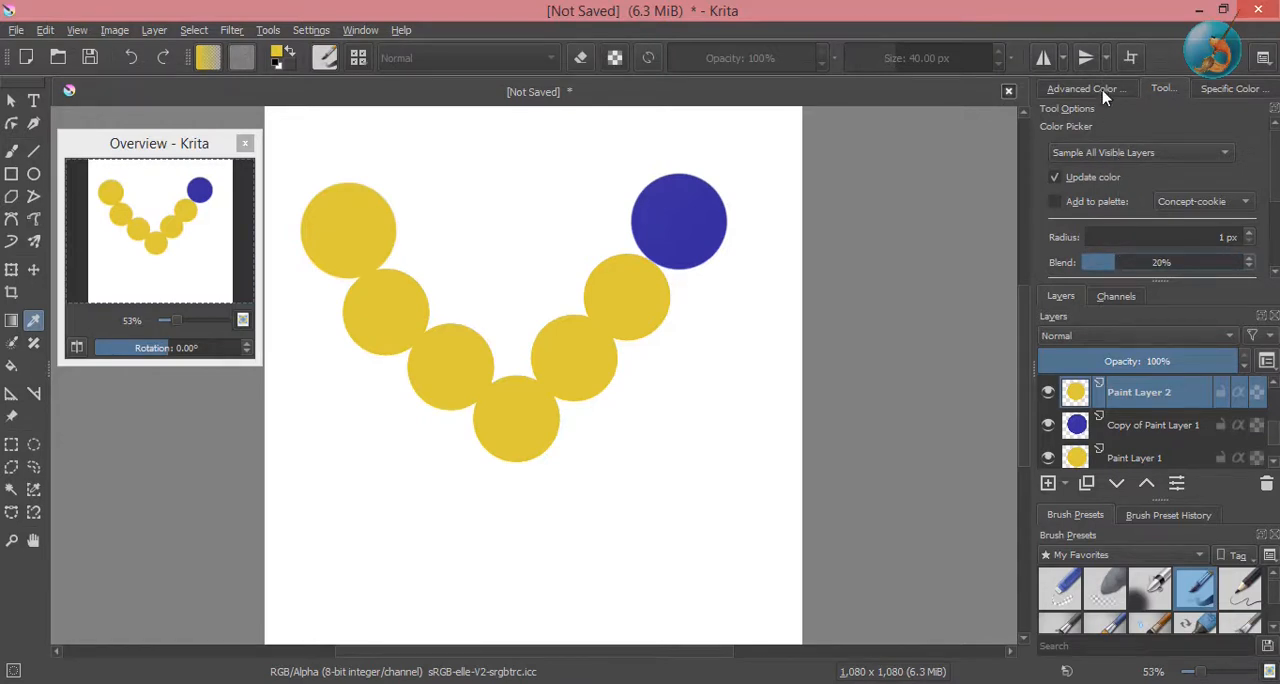
{"action": "left_click", "coordinate": [1085, 88]}
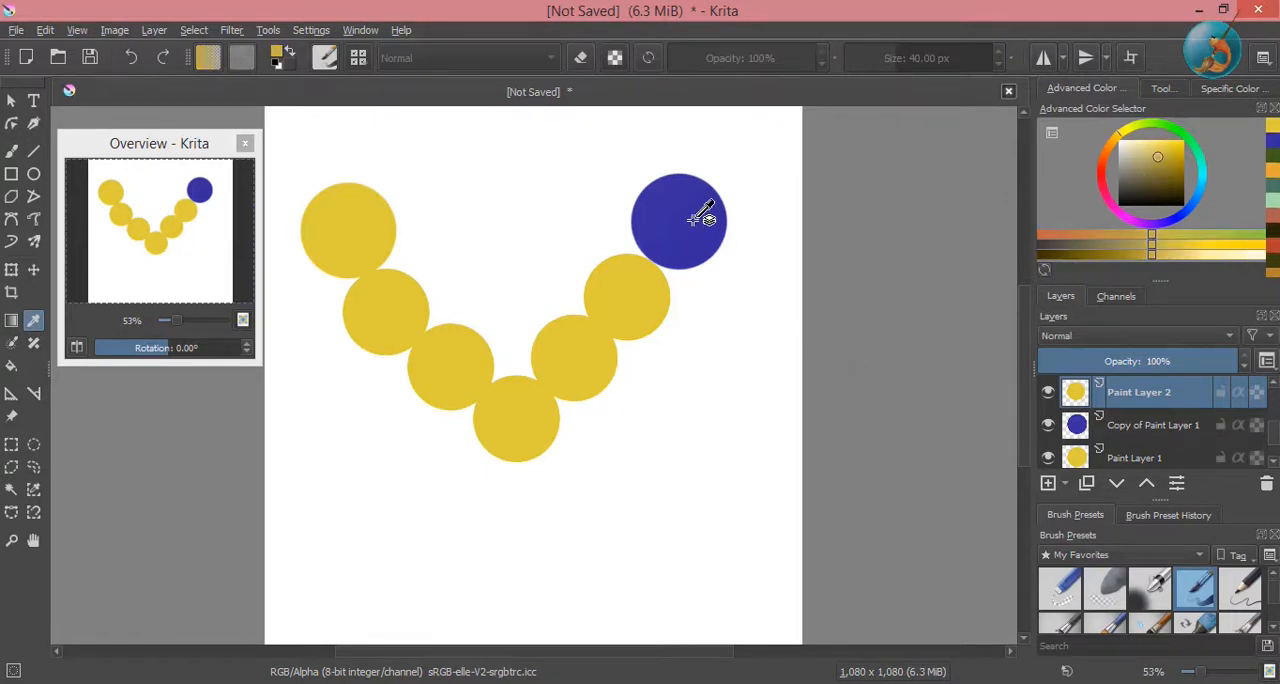
{"action": "mouse_move", "coordinate": [825, 330]}
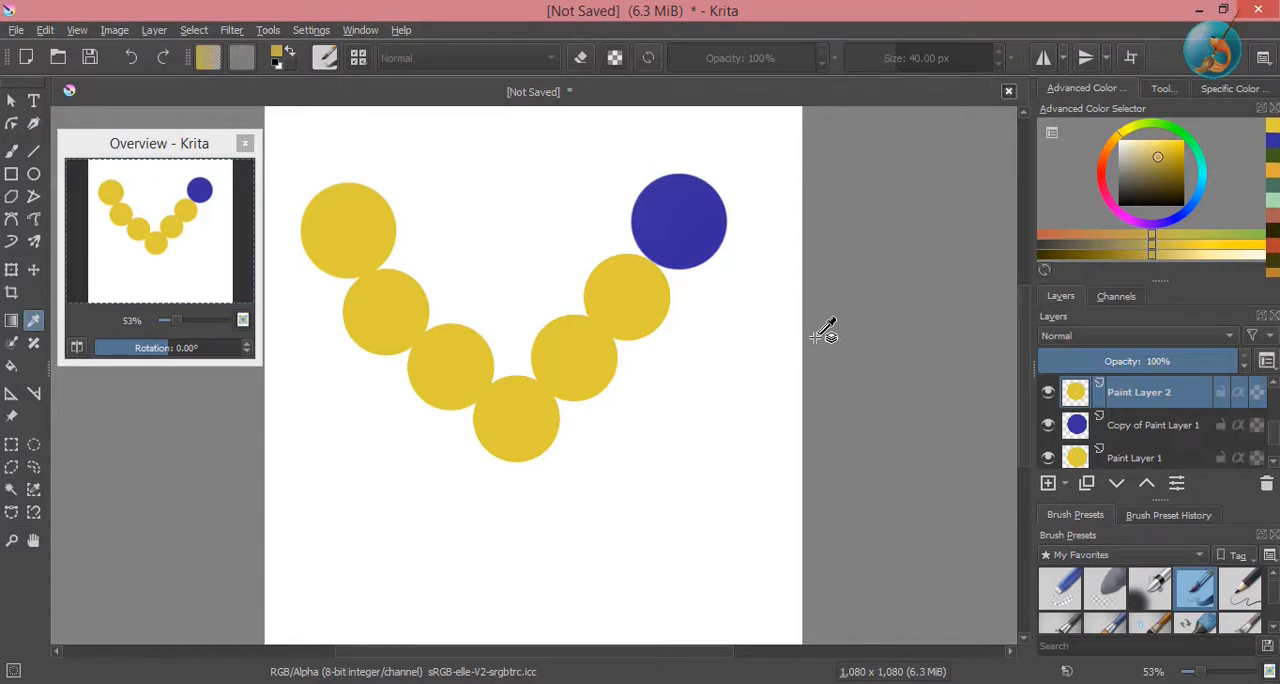